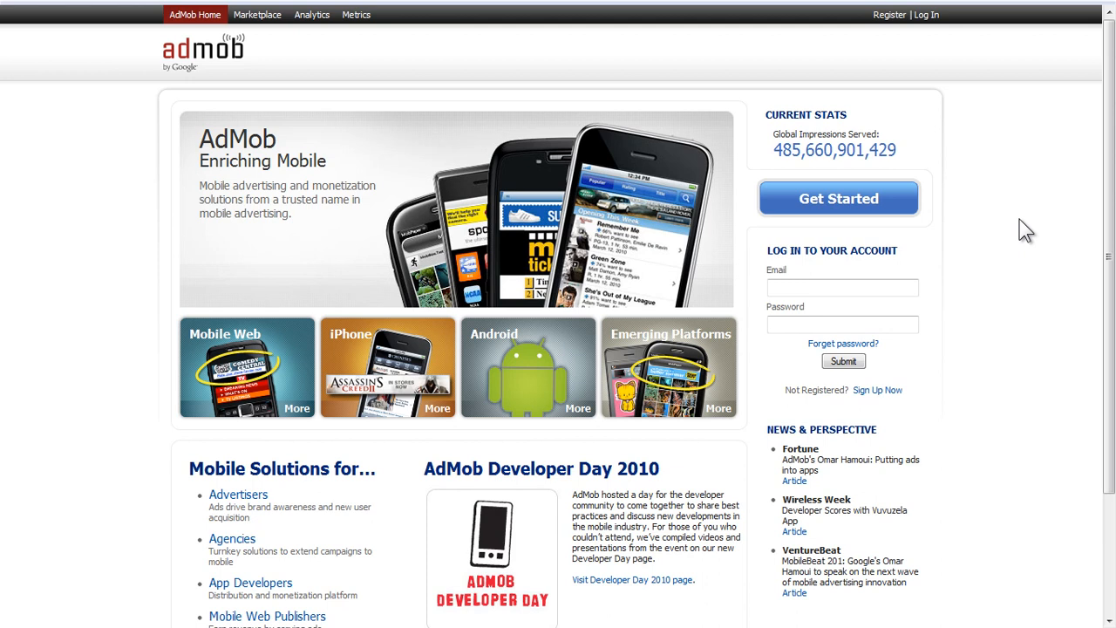
# - Reach the Account Registration form from the home page via Register
pyautogui.click(841, 287)
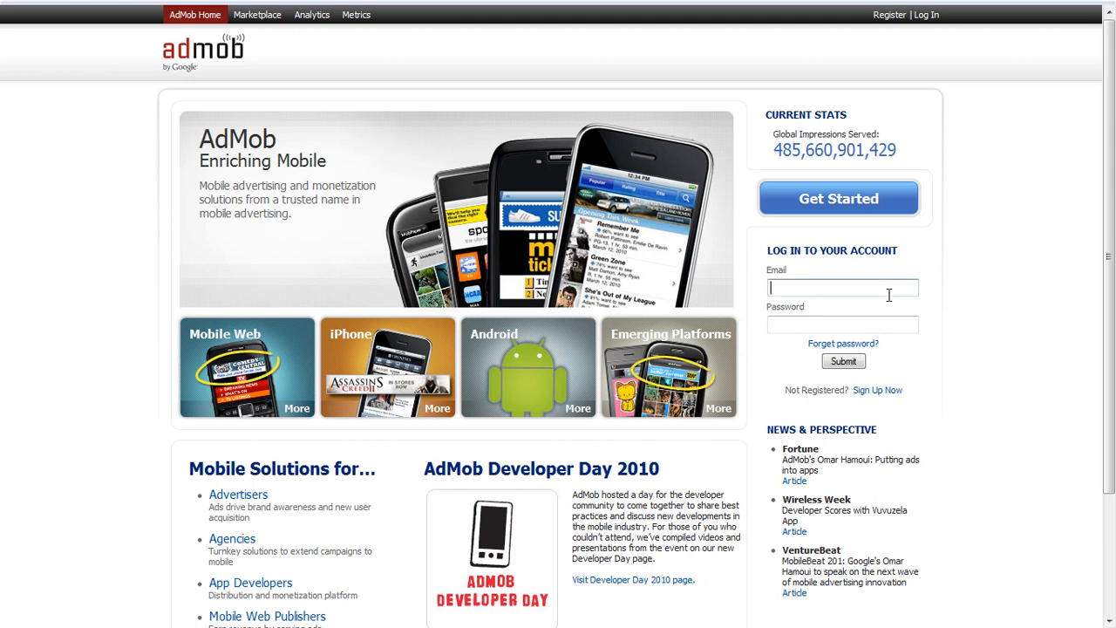
pyautogui.moveTo(878, 48)
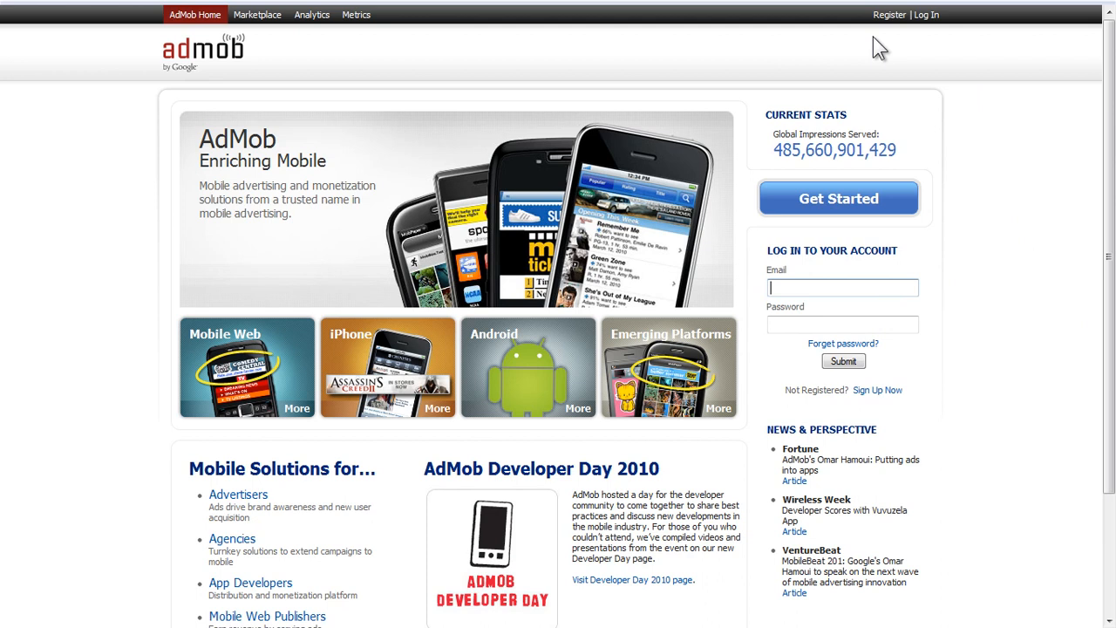
pyautogui.moveTo(889, 15)
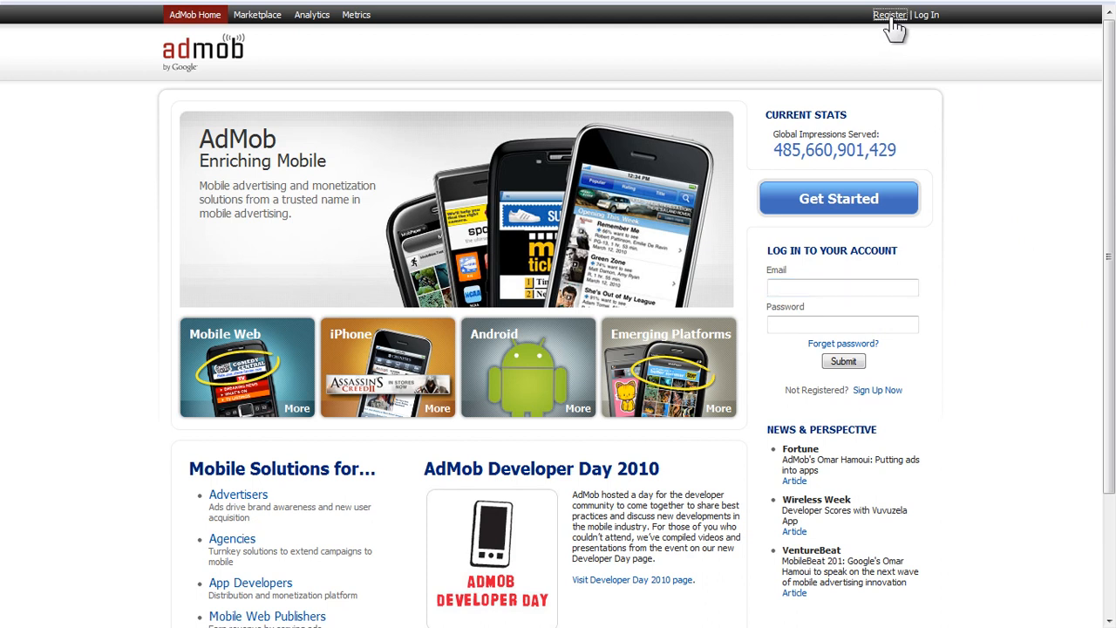
pyautogui.click(888, 14)
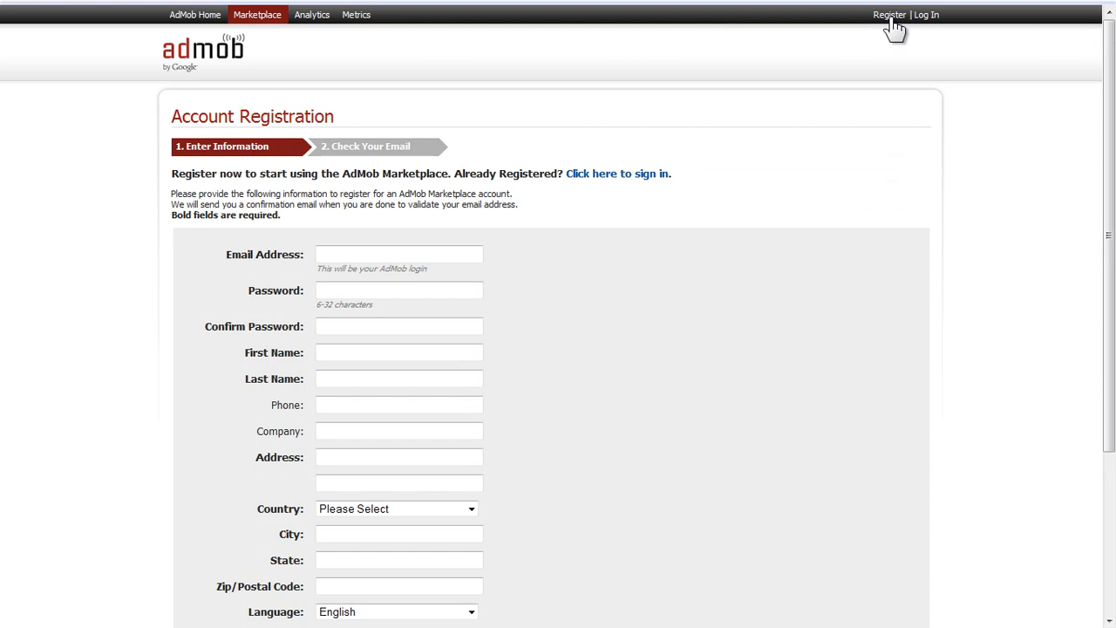
pyautogui.moveTo(618, 245)
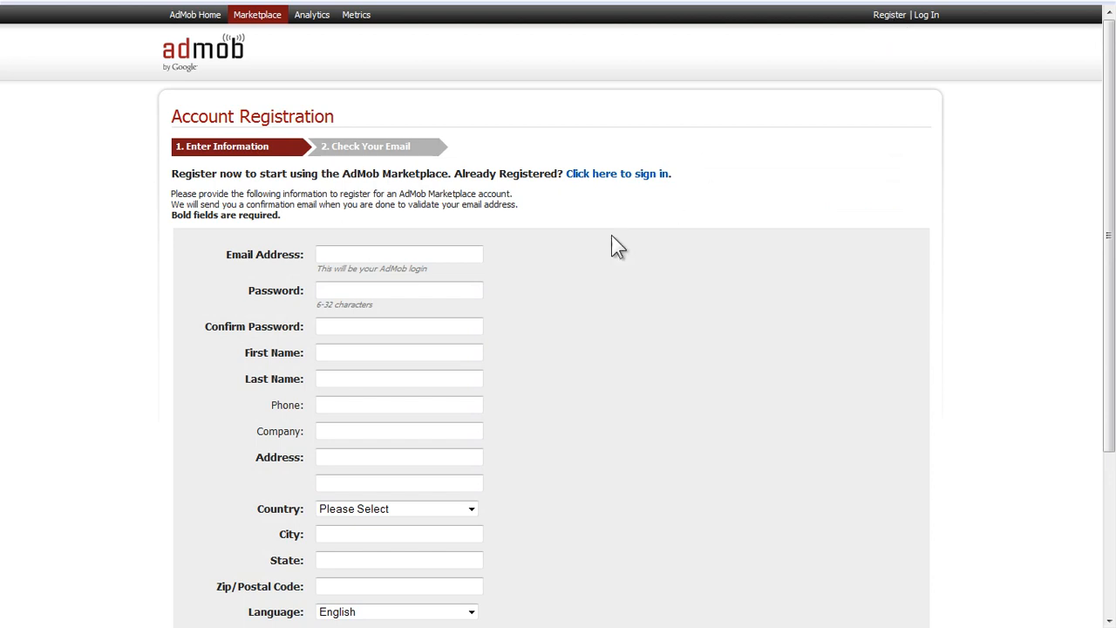
# - Enter email, password, name and address, accept the terms, submit, and dismiss the save-password bar
pyautogui.click(398, 254)
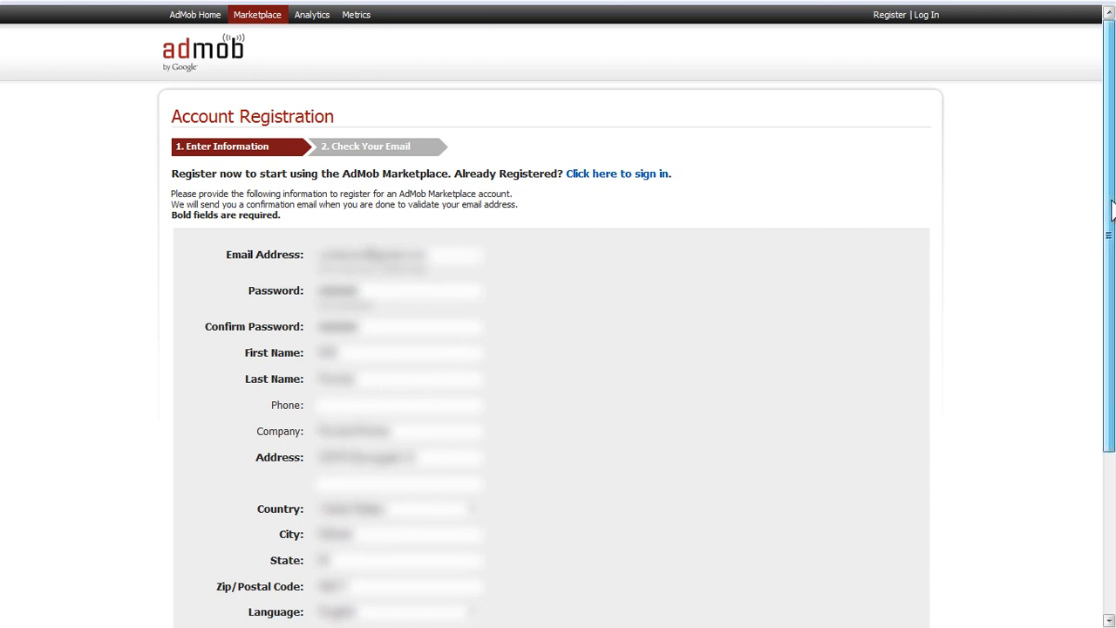
pyautogui.scroll(-3)
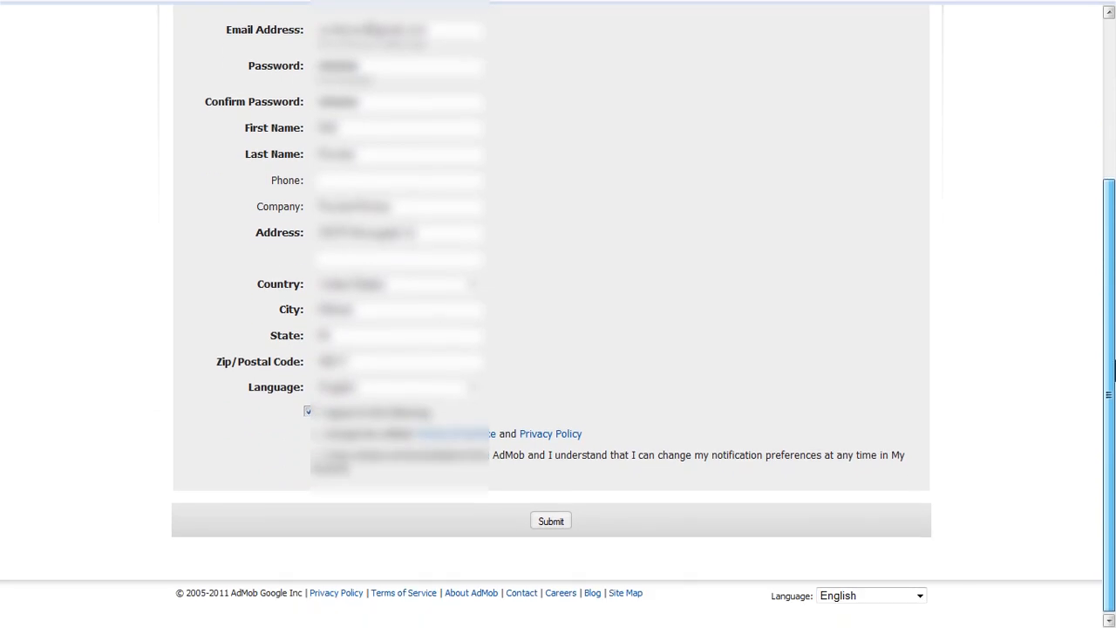
pyautogui.moveTo(698, 521)
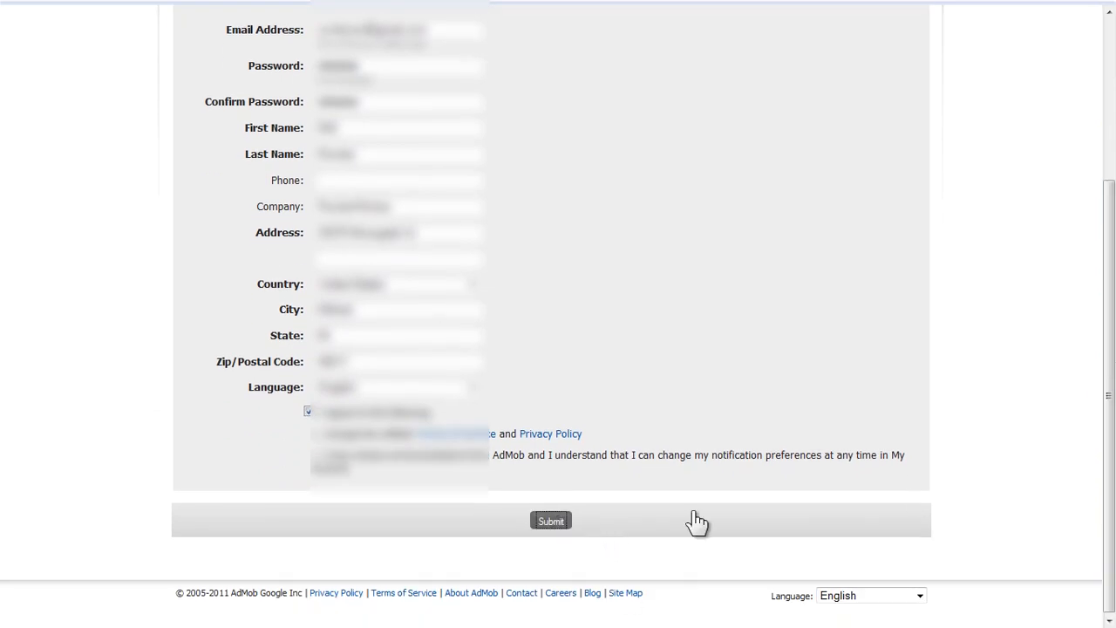
pyautogui.click(550, 520)
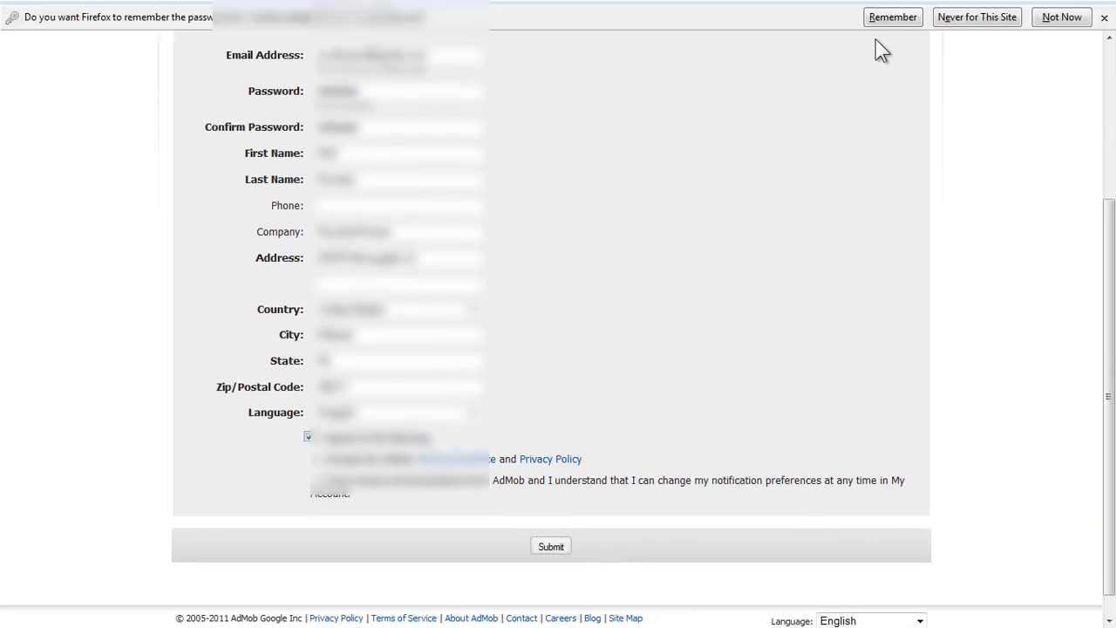
pyautogui.click(550, 546)
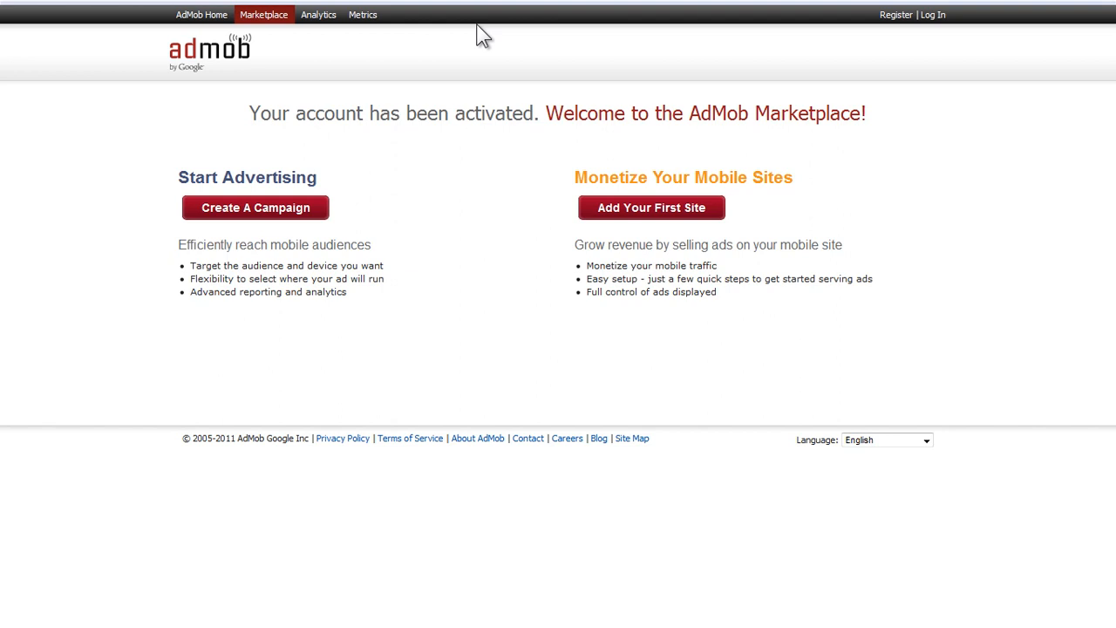
pyautogui.moveTo(933, 30)
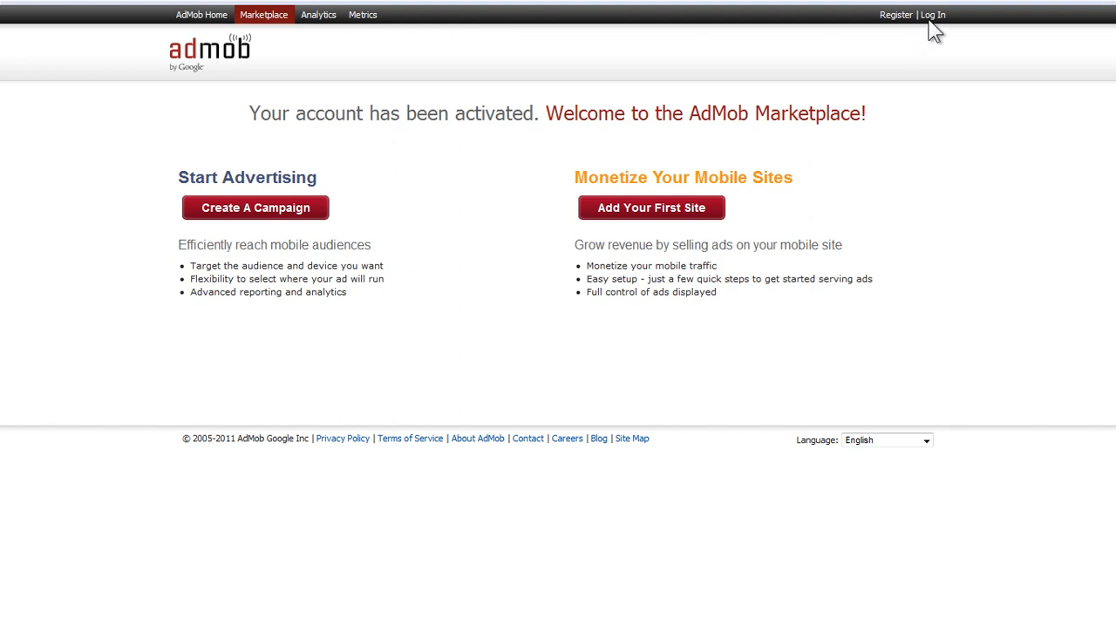
# - Log in with the new account's email and password to land on the Campaigns page
pyautogui.click(931, 15)
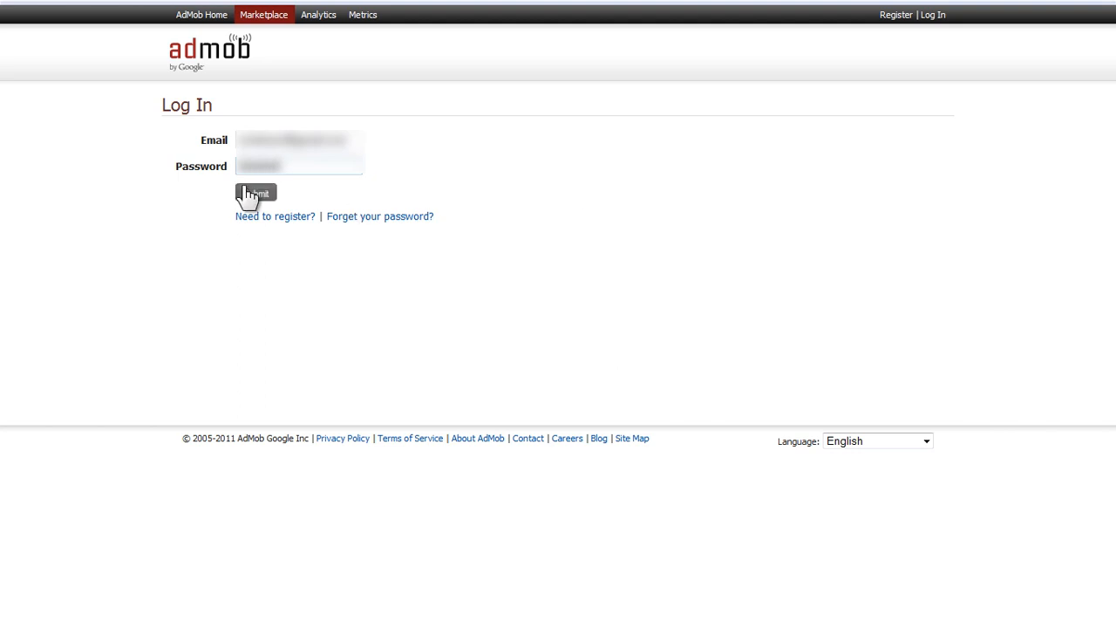
pyautogui.click(255, 193)
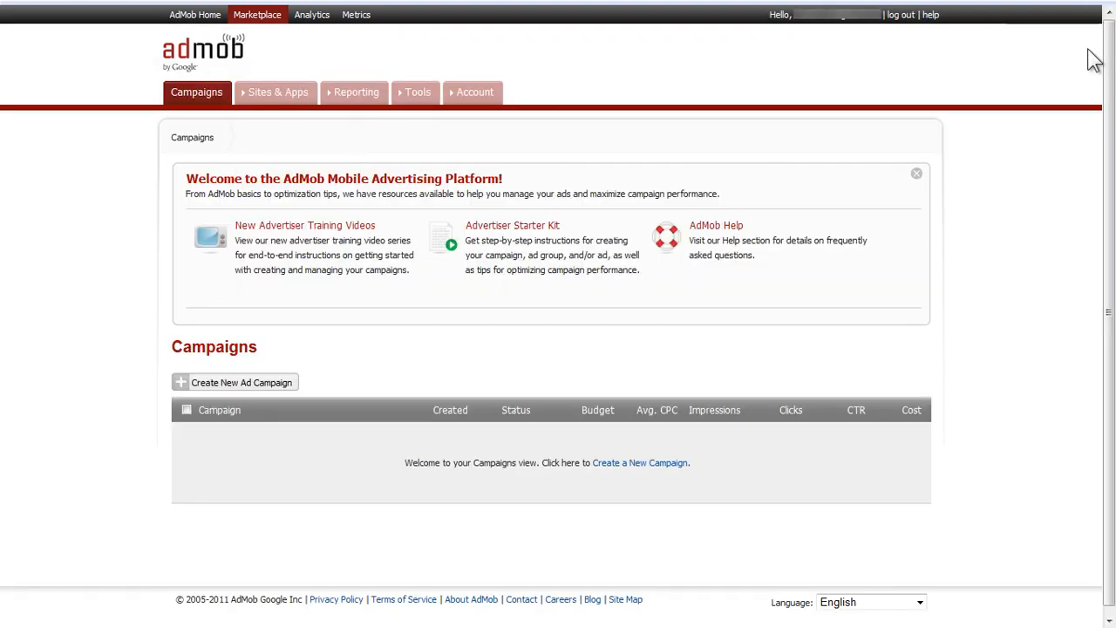